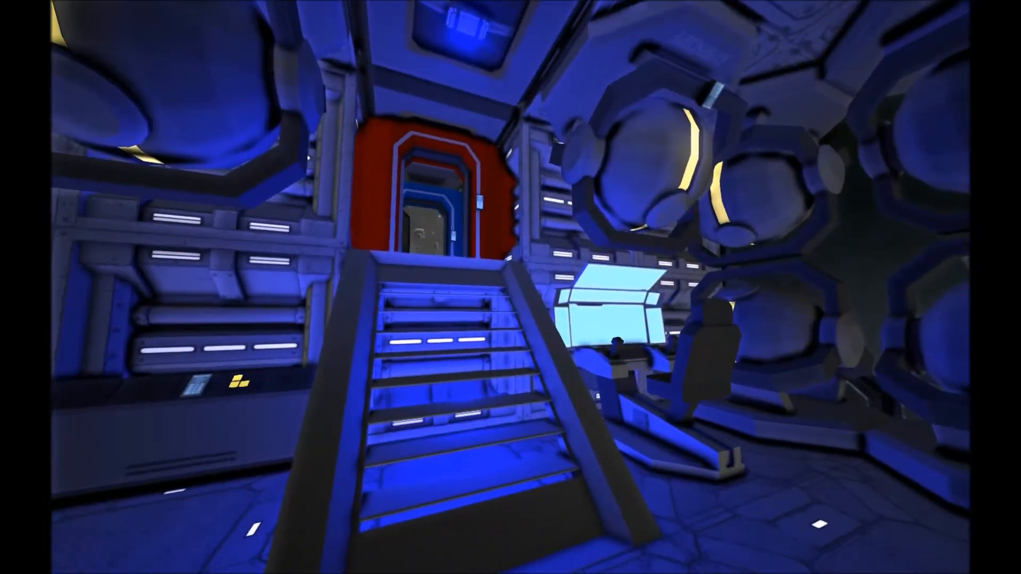
mouse_move(511, 288)
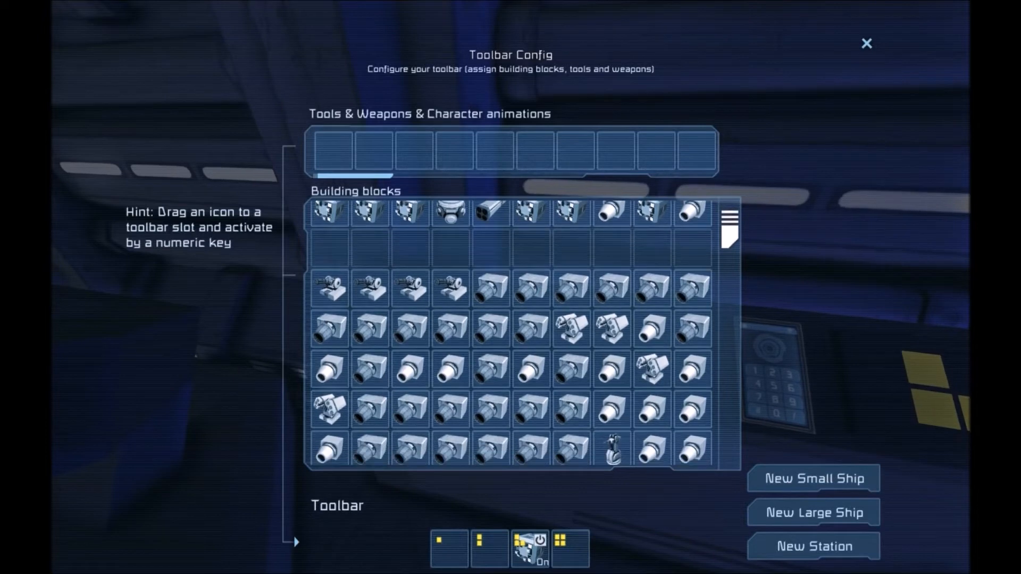
Scroll down the building blocks grid to reveal connector modules like Connector MODULE FR.
scroll(down, 3)
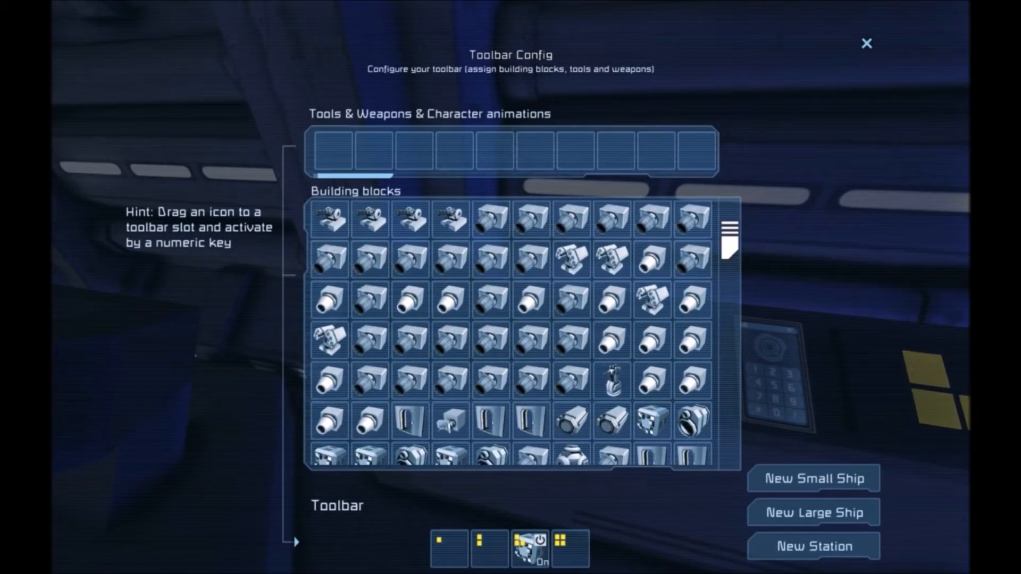
scroll(down, 3)
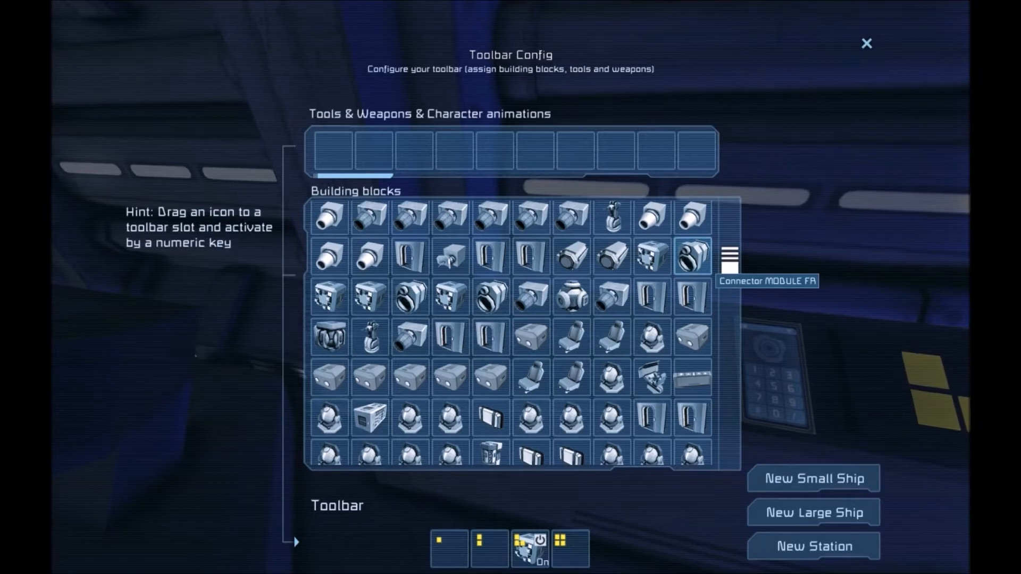
mouse_move(410, 297)
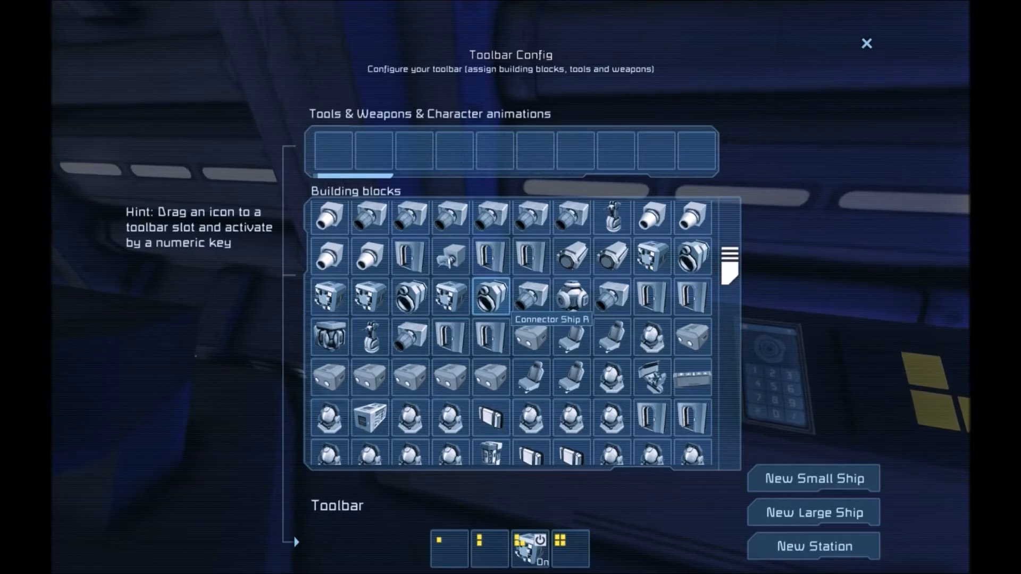
mouse_move(531, 256)
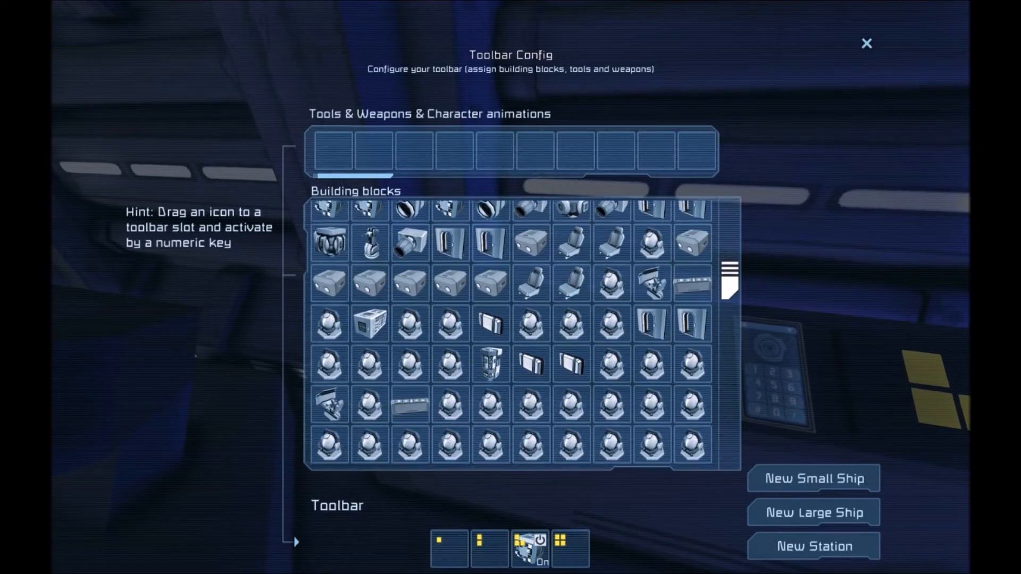
scroll(down, 3)
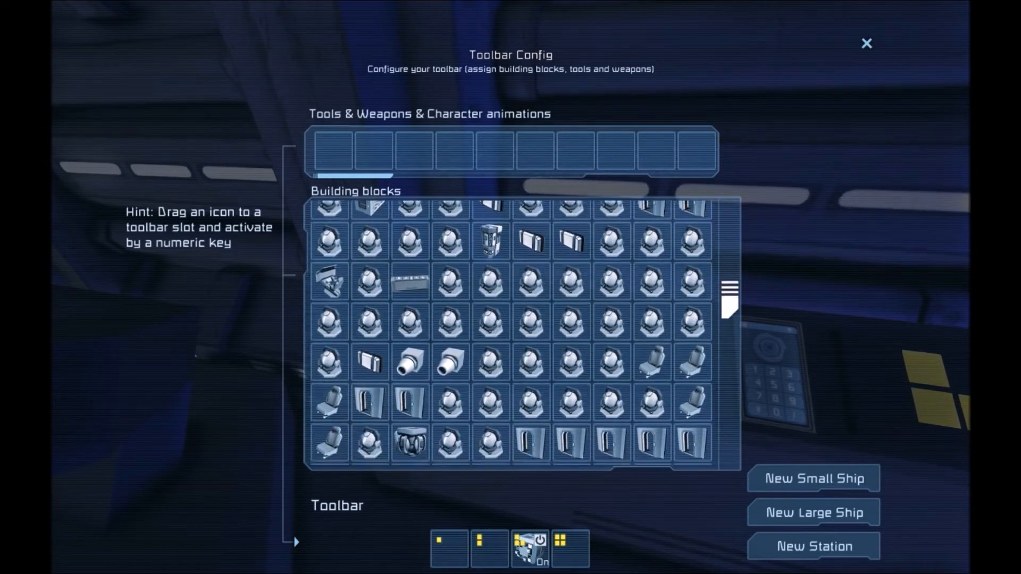
scroll(down, 3)
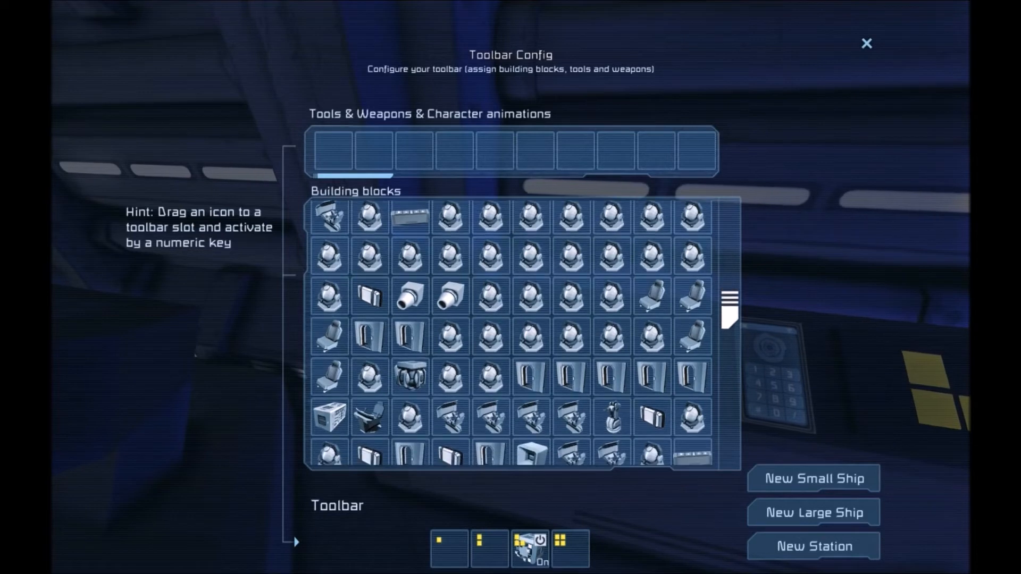
scroll(down, 3)
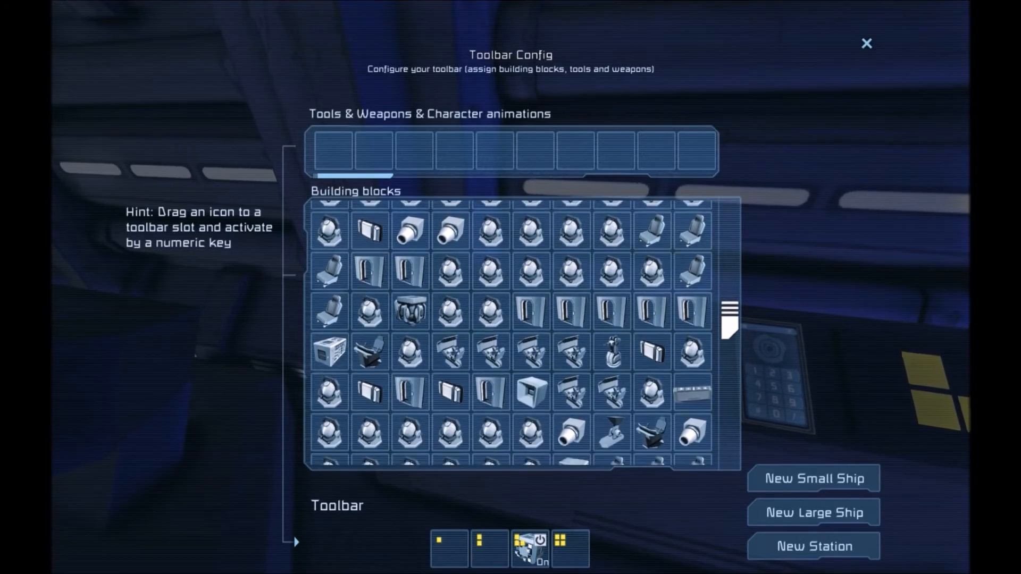
scroll(down, 3)
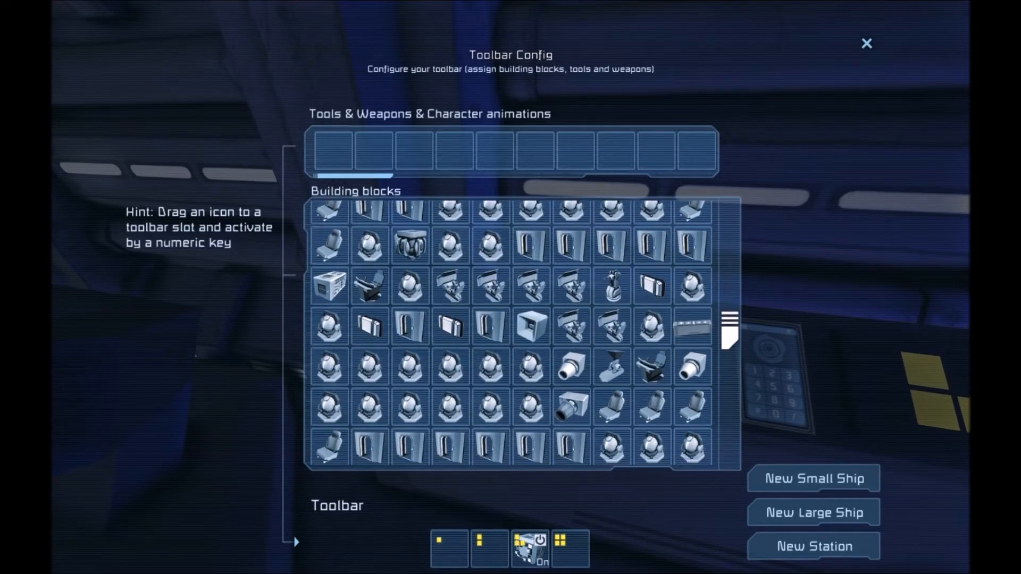
scroll(down, 3)
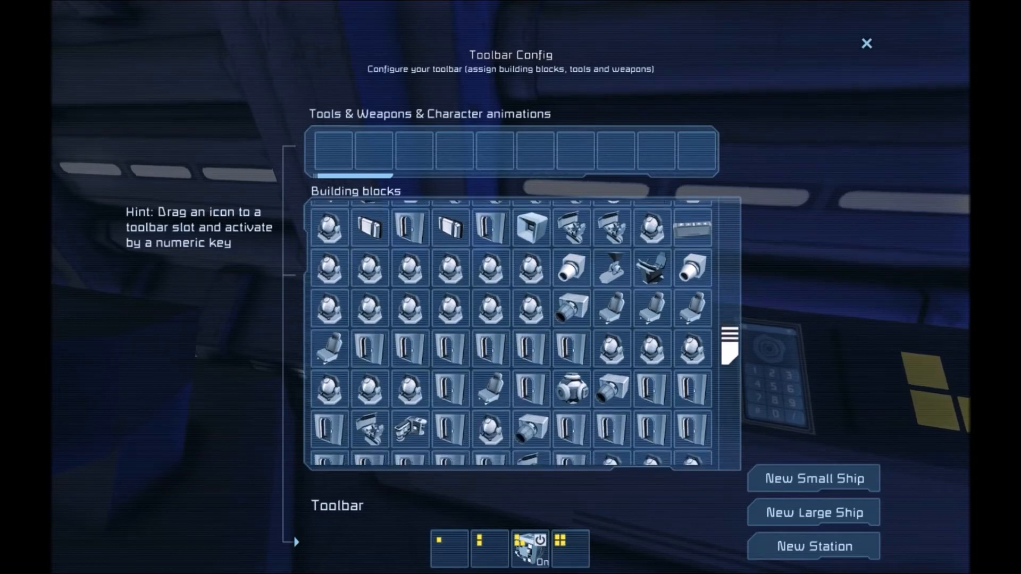
scroll(down, 3)
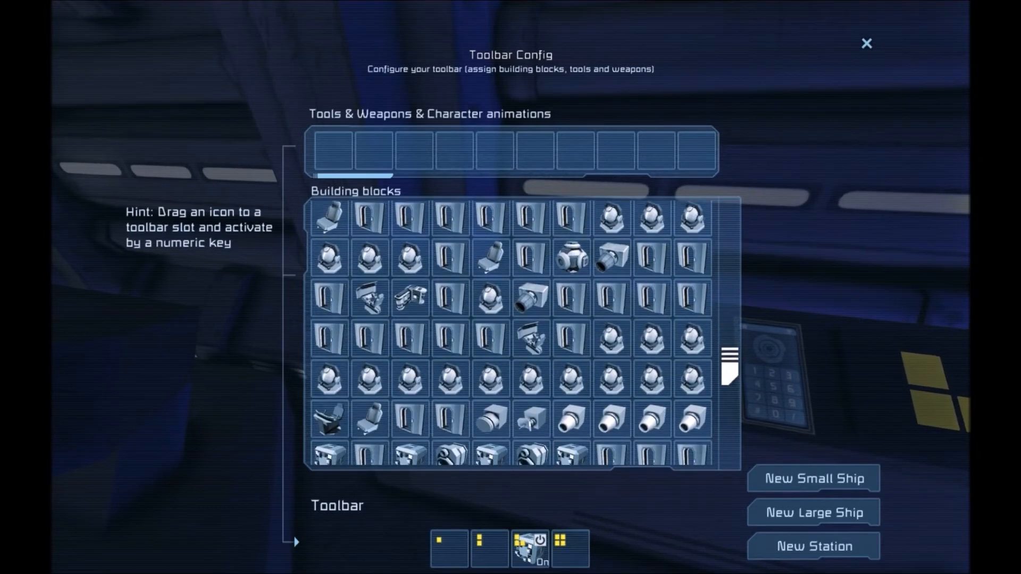
scroll(down, 3)
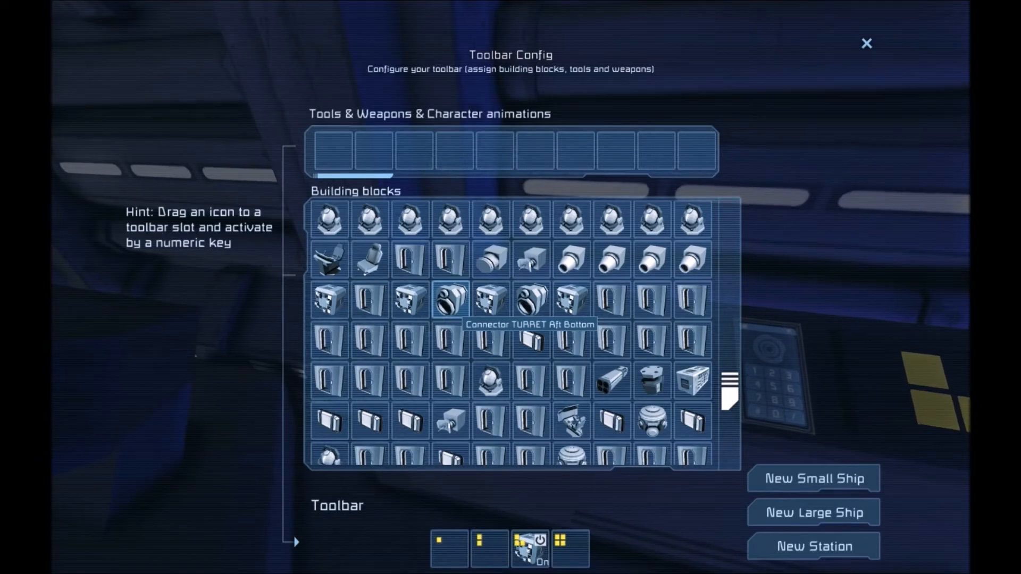
mouse_move(531, 299)
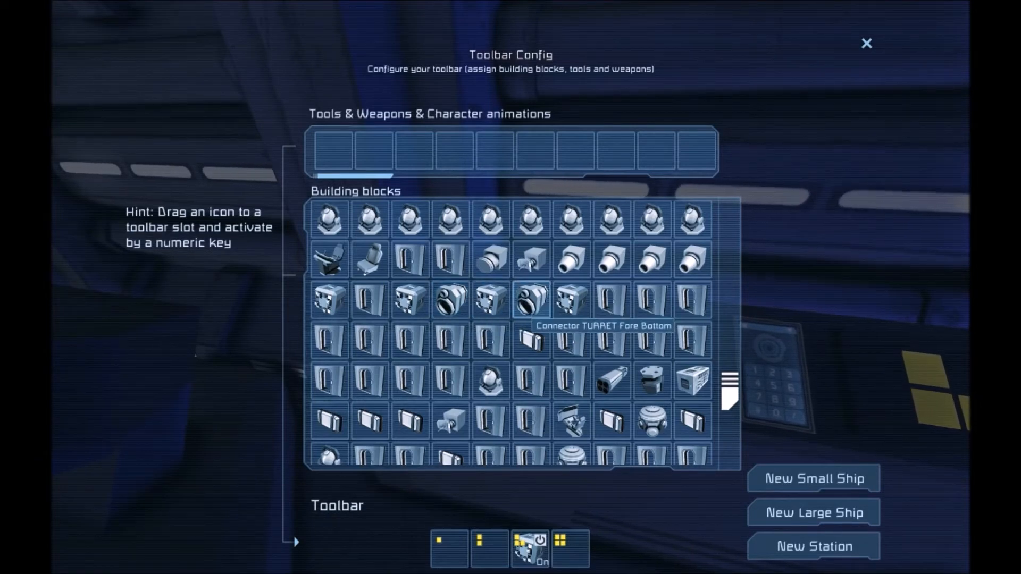
mouse_move(530, 299)
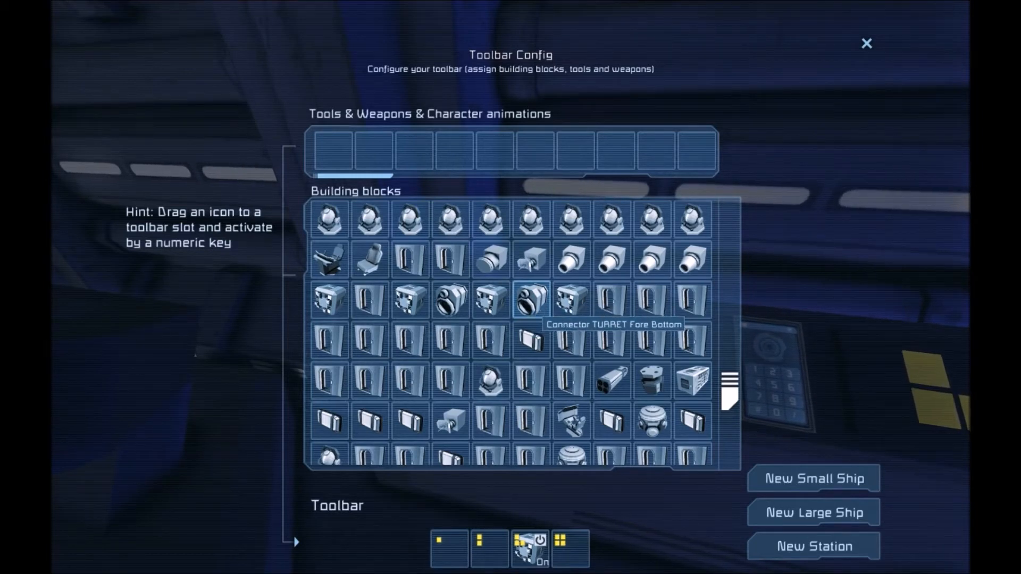
mouse_move(449, 301)
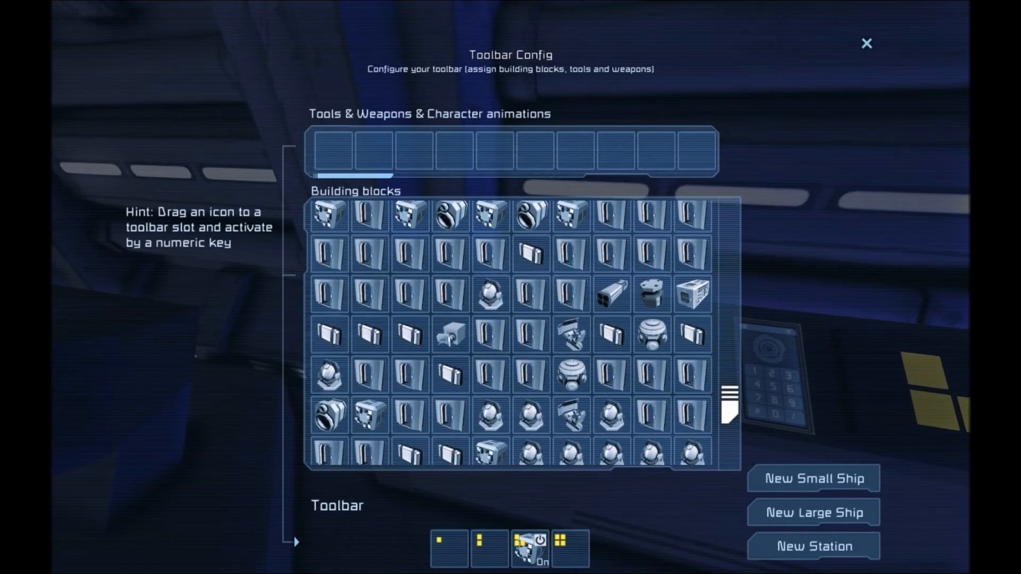
scroll(down, 3)
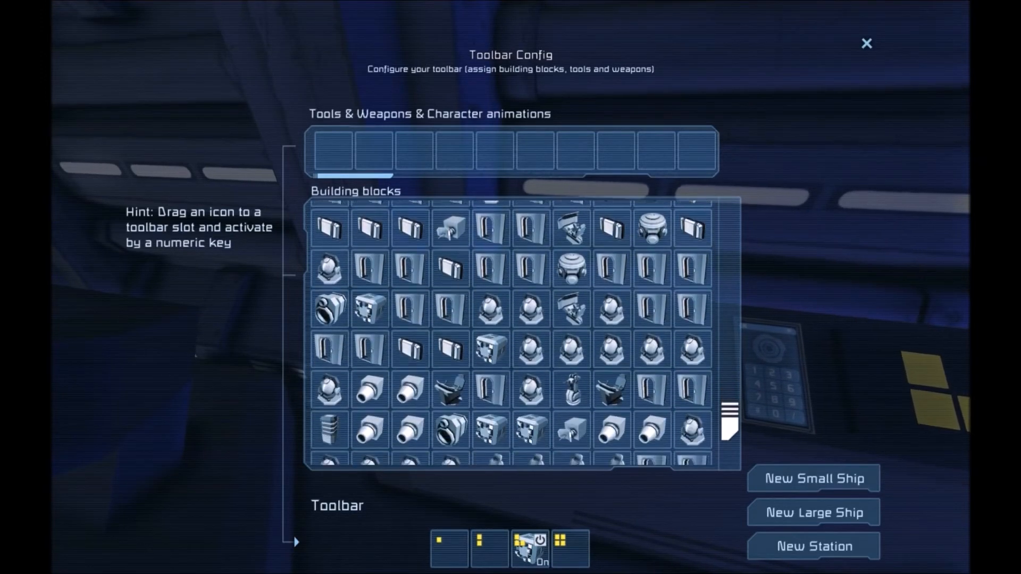
mouse_move(329, 308)
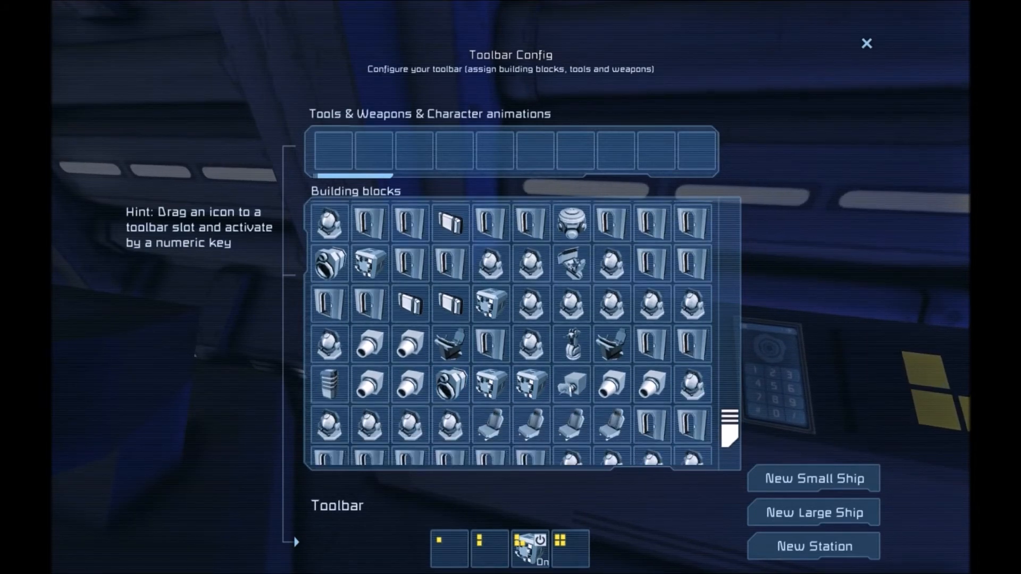
scroll(down, 3)
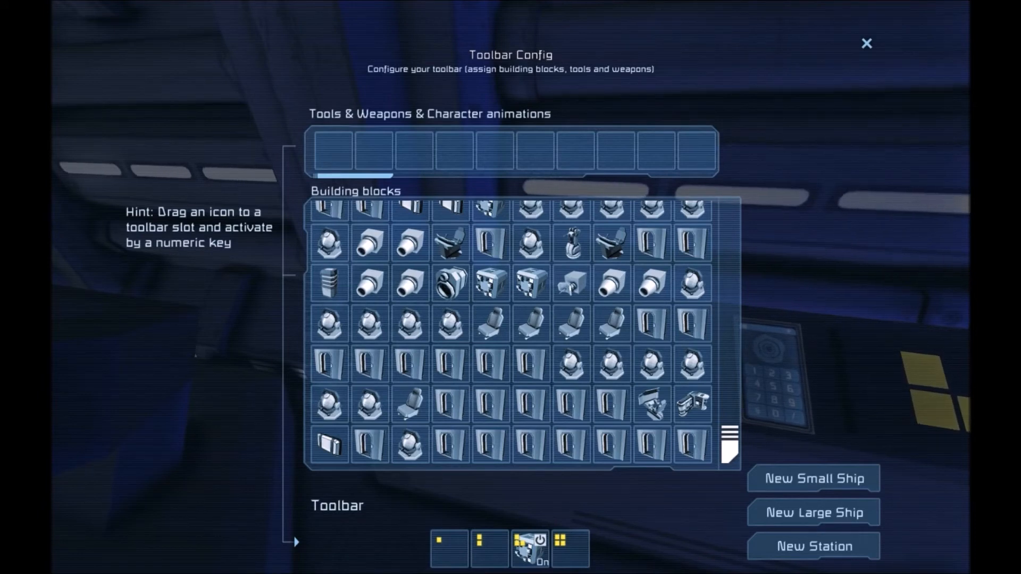
mouse_move(490, 282)
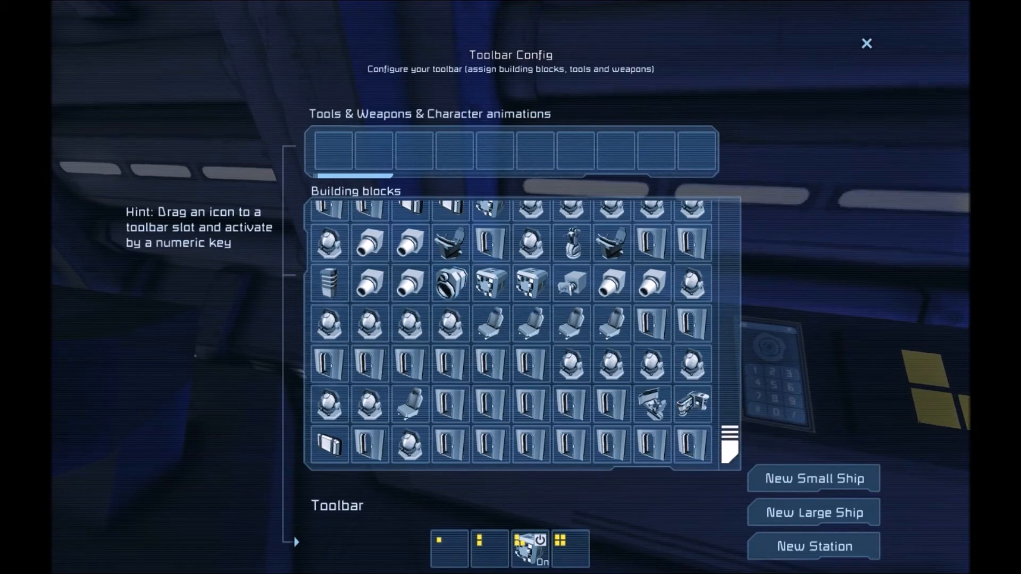
scroll(down, 3)
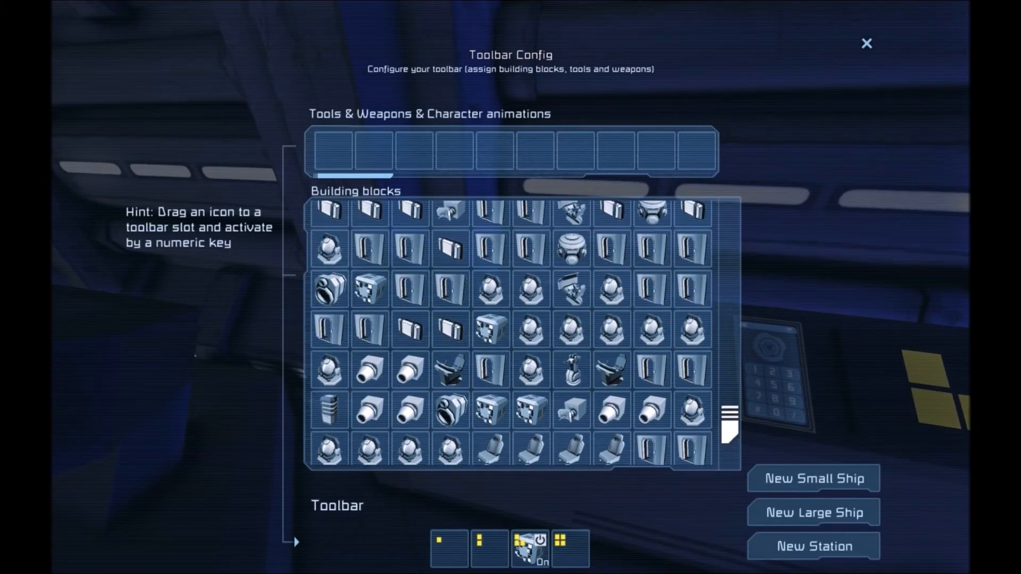
scroll(down, 3)
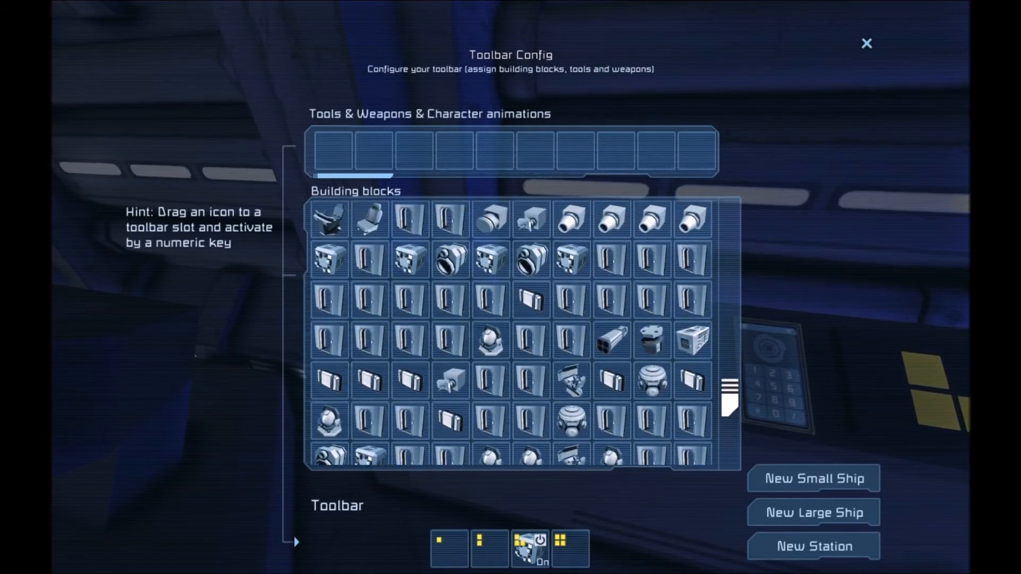
scroll(down, 3)
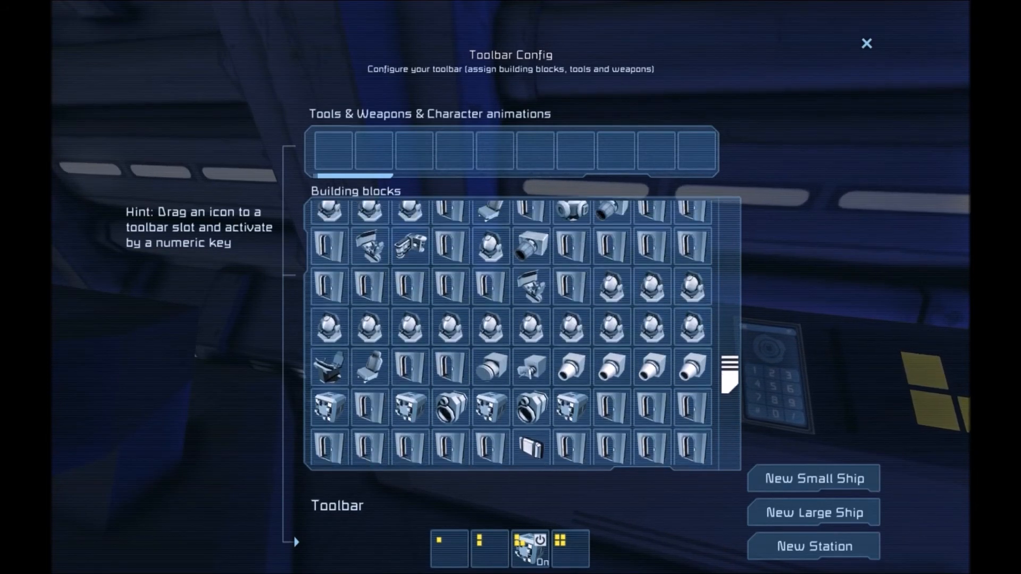
mouse_move(449, 410)
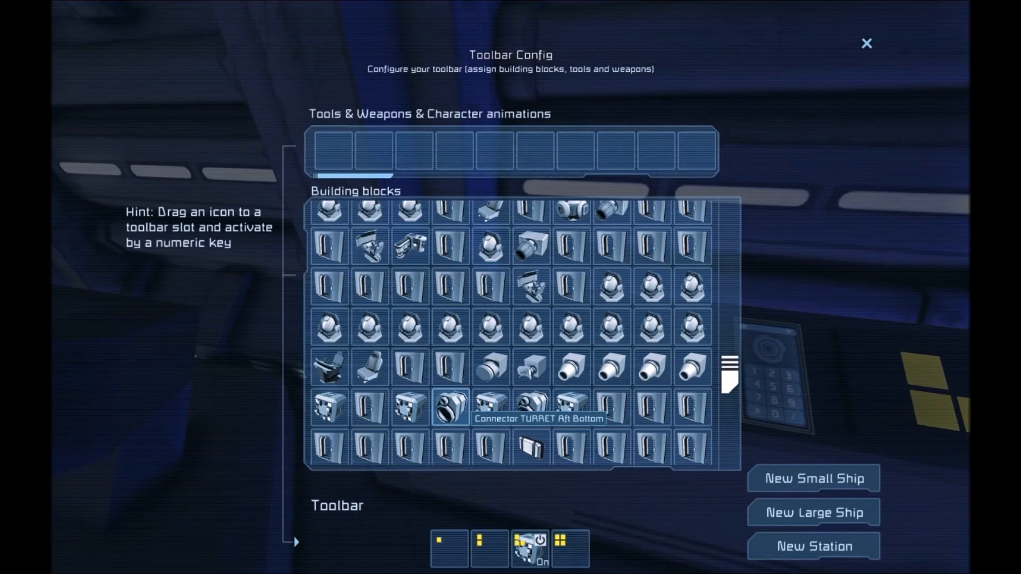
scroll(down, 3)
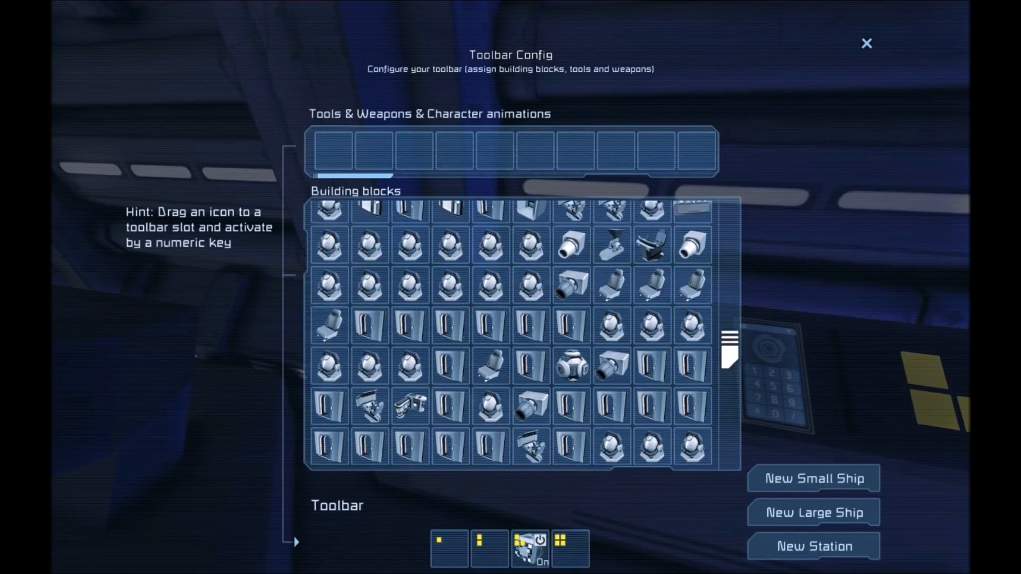
scroll(down, 3)
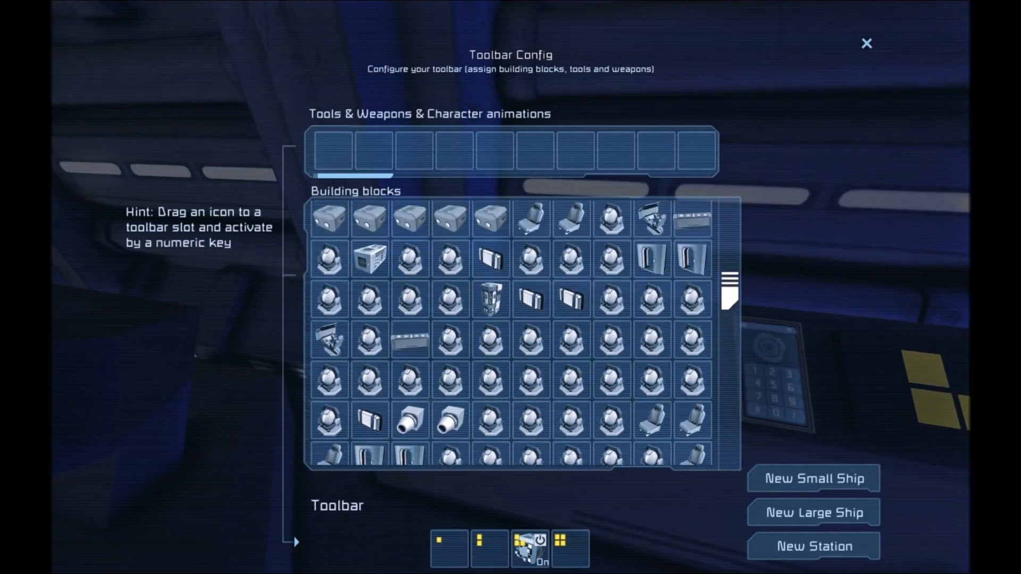
scroll(down, 3)
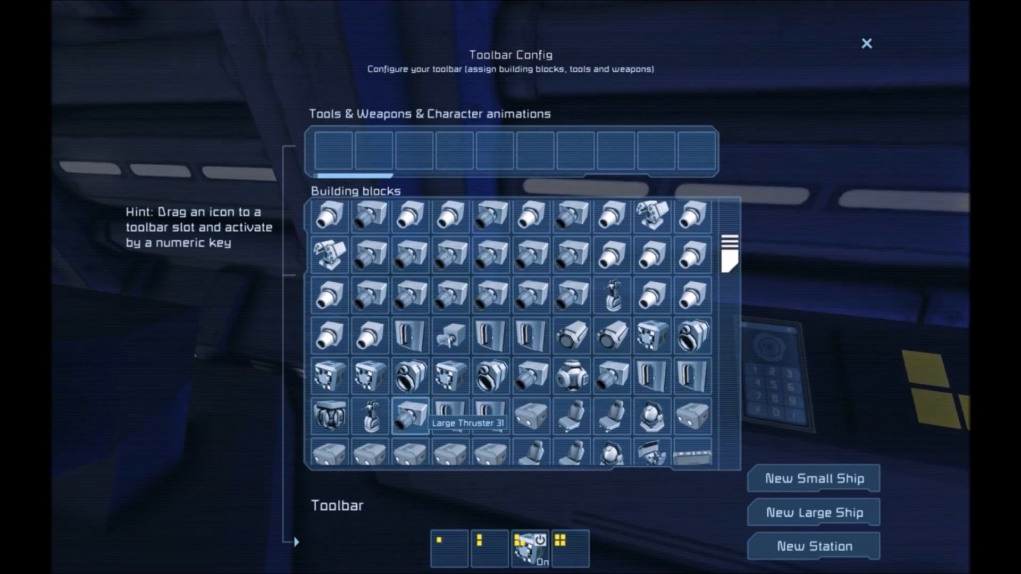
mouse_move(490, 377)
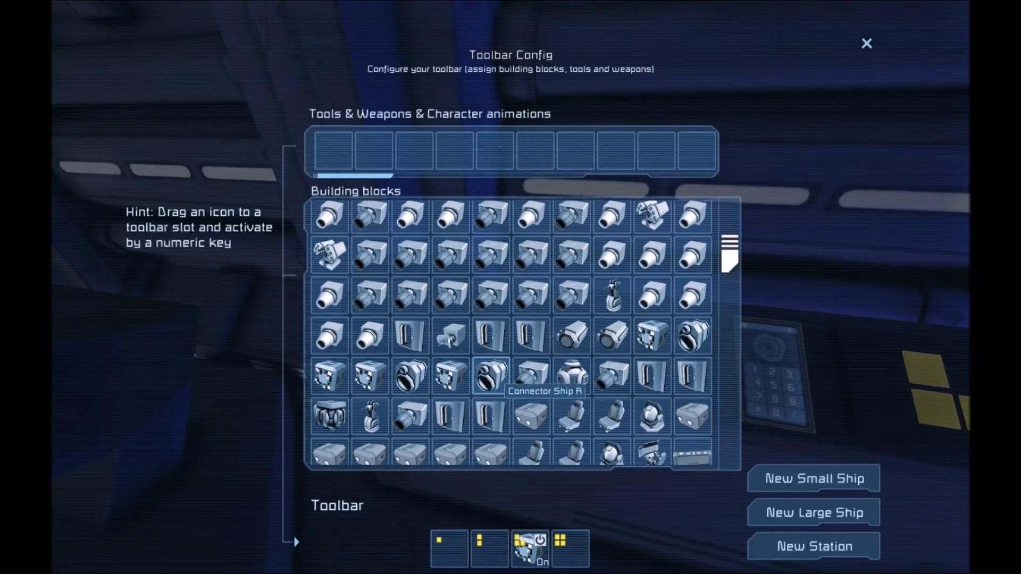
mouse_move(410, 377)
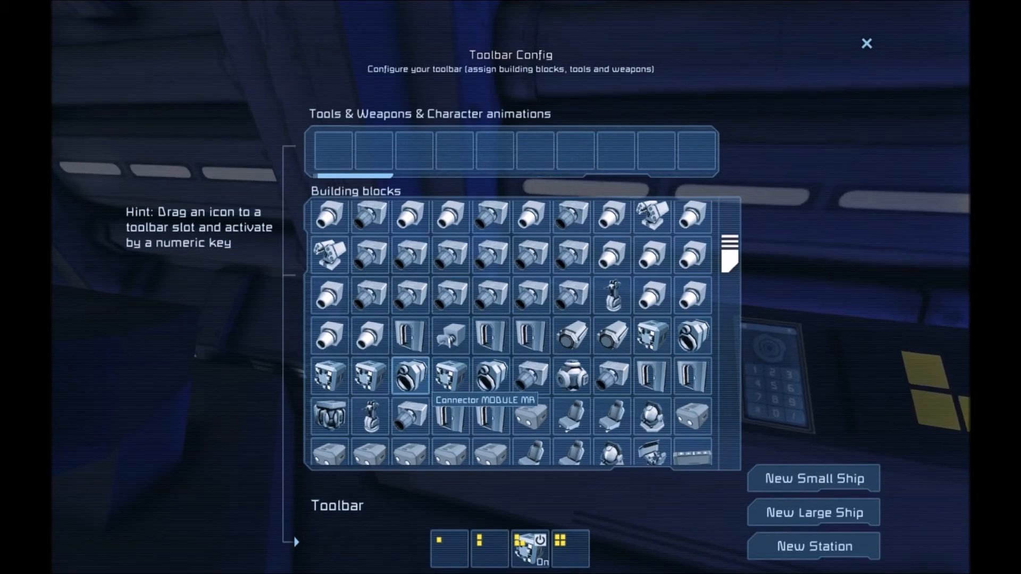
mouse_move(693, 335)
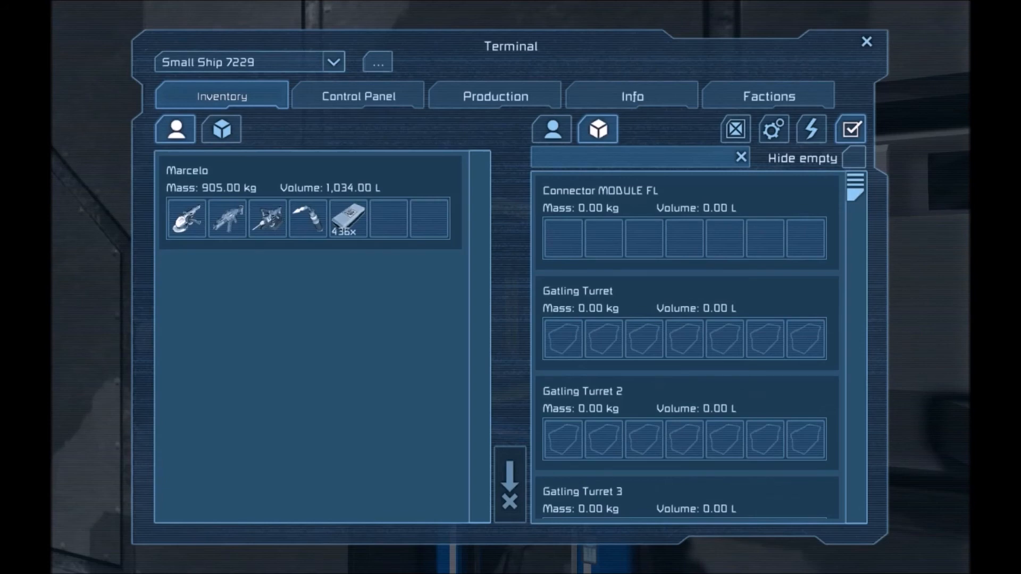
Show Connector MODULE FL's settings in Small Ship 7229's Terminal Control Panel.
click(358, 96)
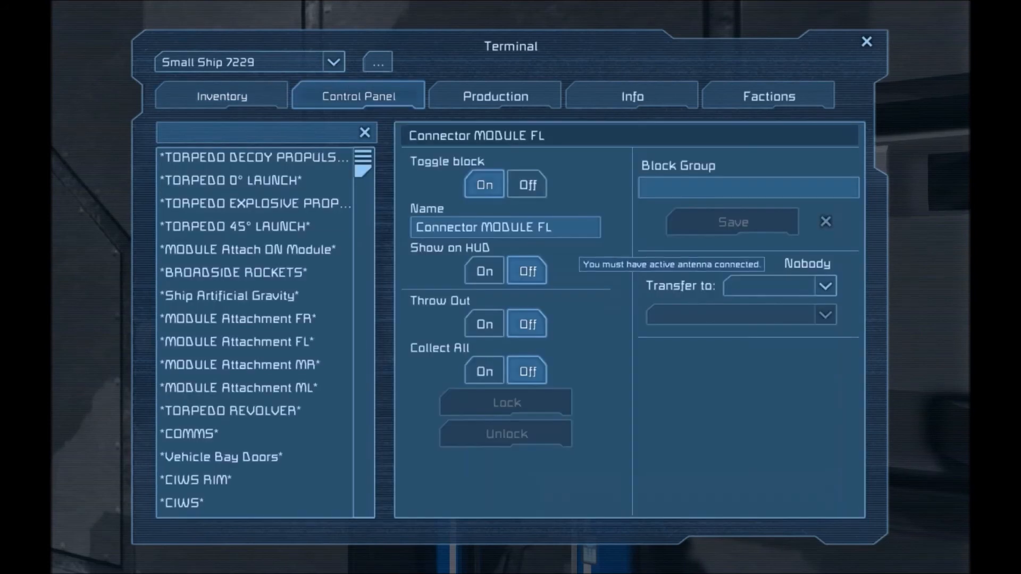